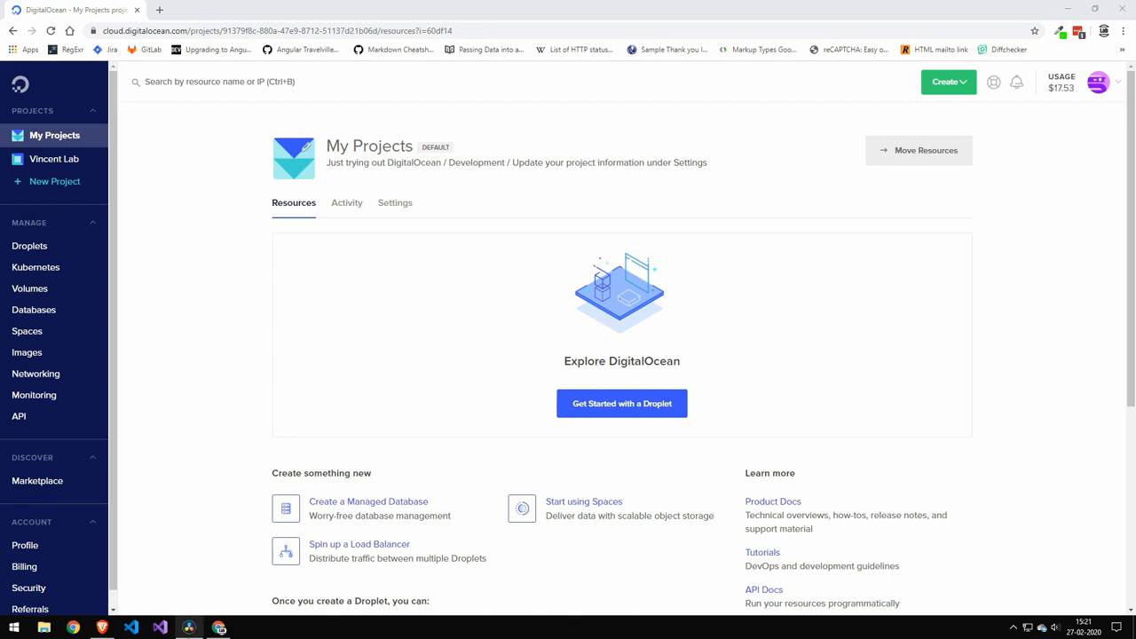
# Review the Edit-page timeline in DaVinci Resolve, scrolling along it
pyautogui.click(188, 628)
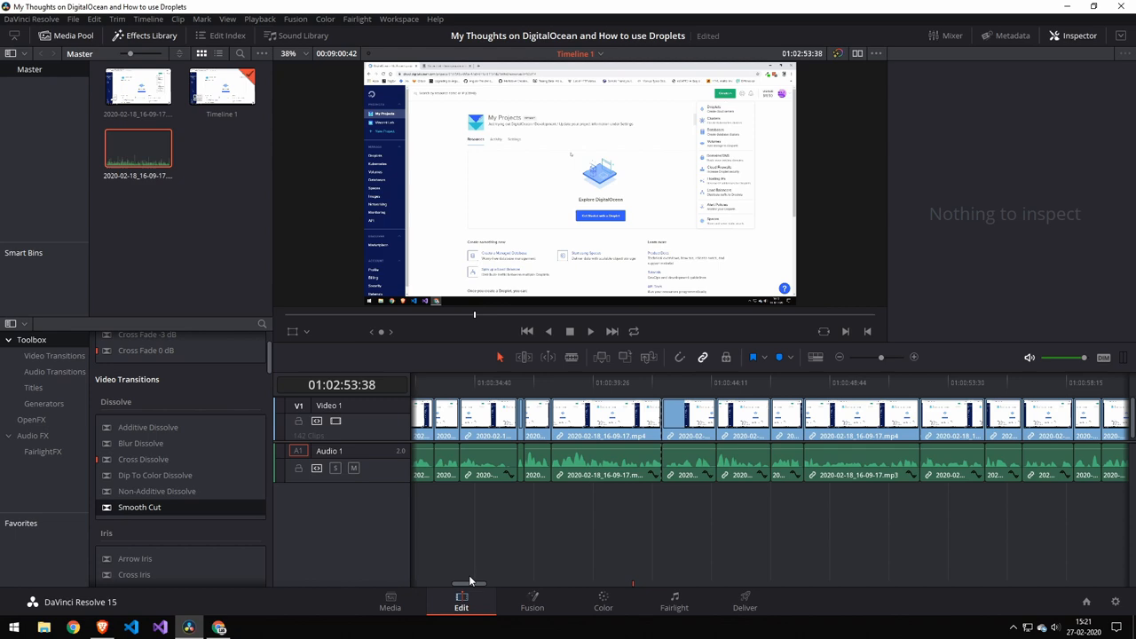
pyautogui.hscroll(3)
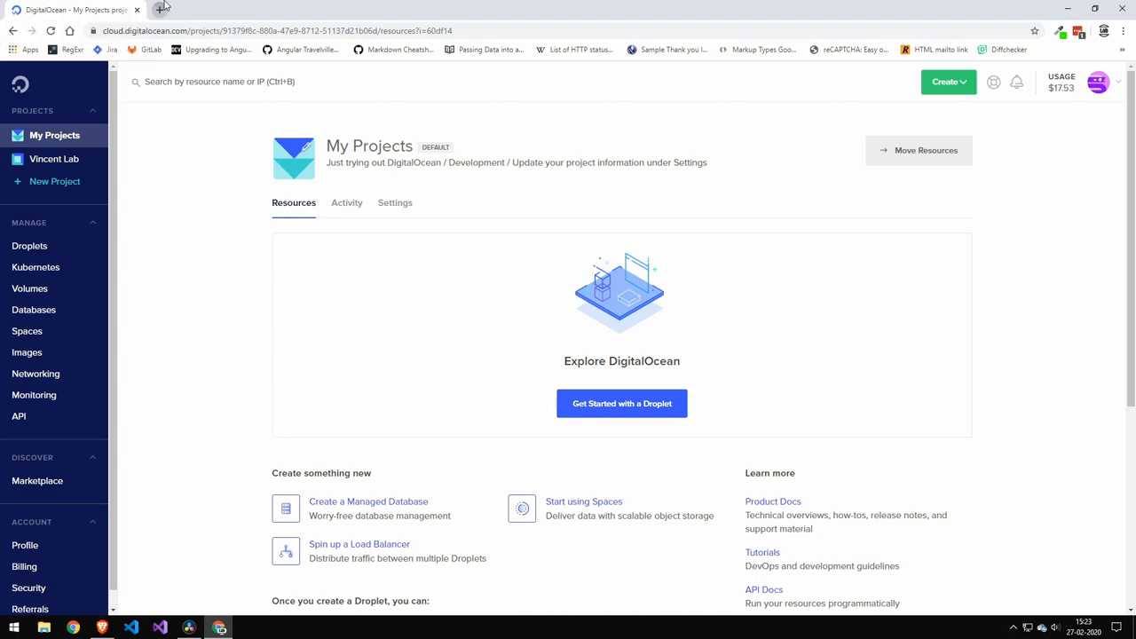
# View the Vincent Lab homepage, scrolling to the mailing-list footer and back
pyautogui.click(162, 11)
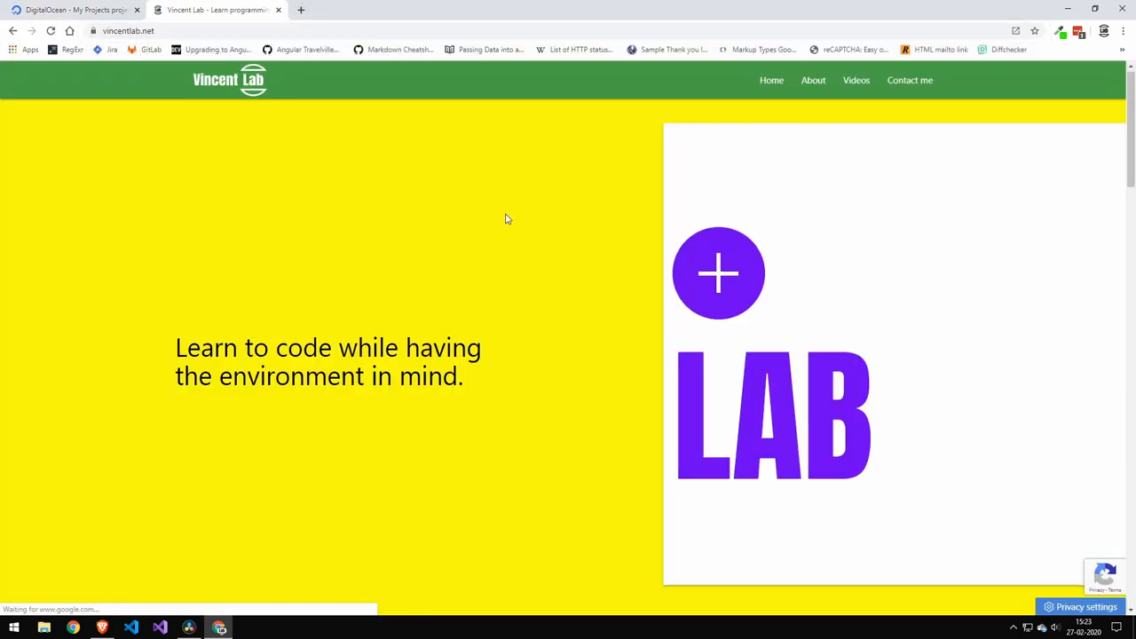
pyautogui.scroll(-3)
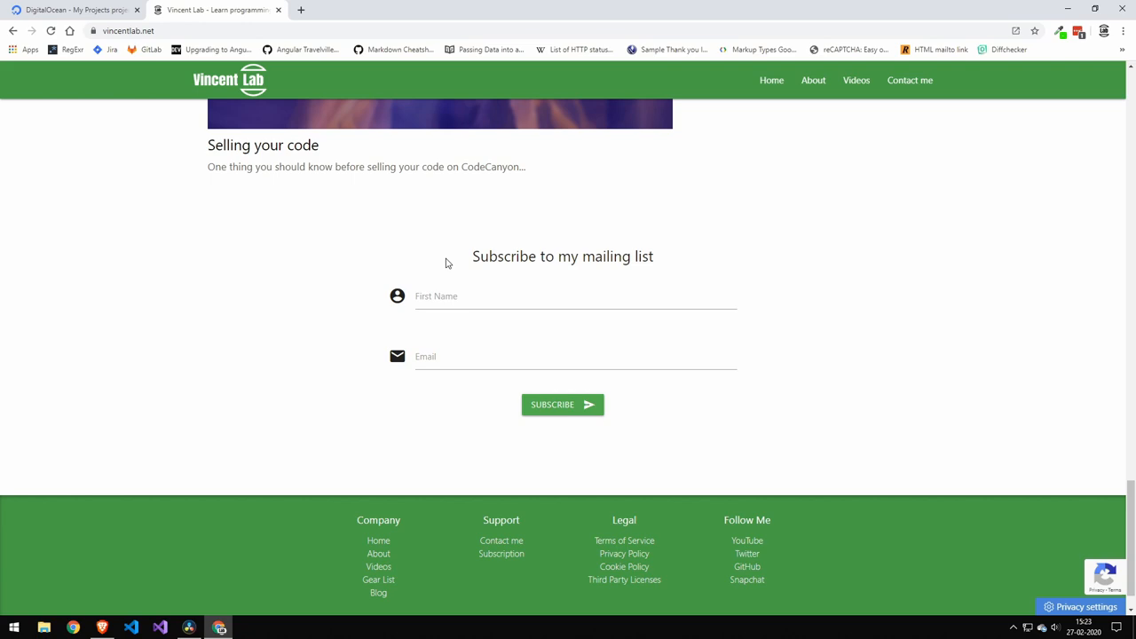
pyautogui.scroll(3)
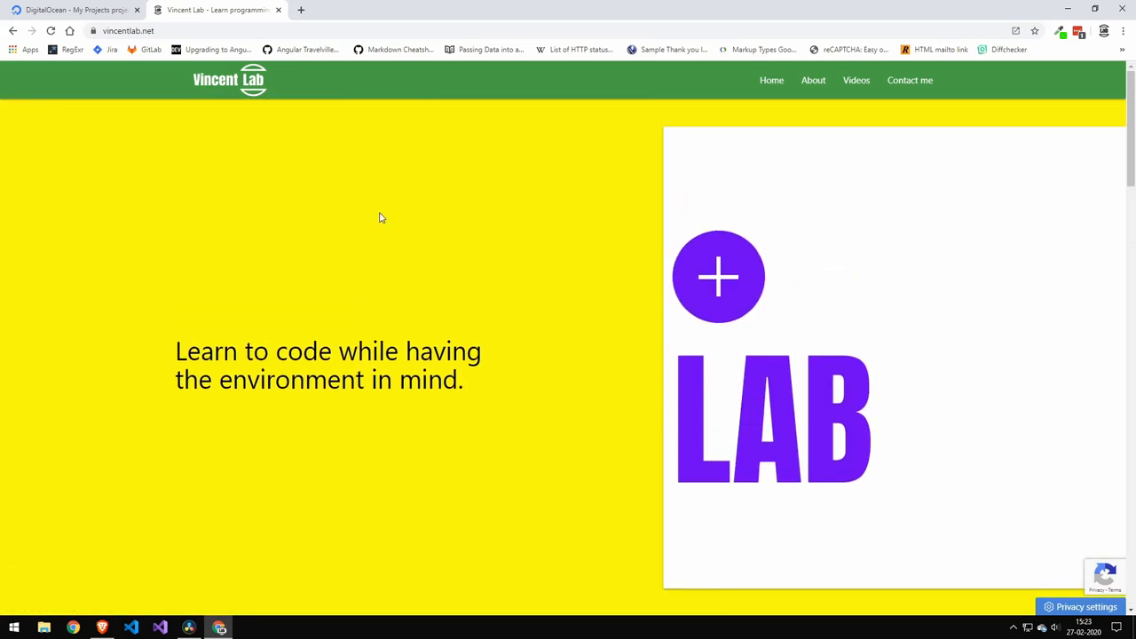
pyautogui.moveTo(74, 11)
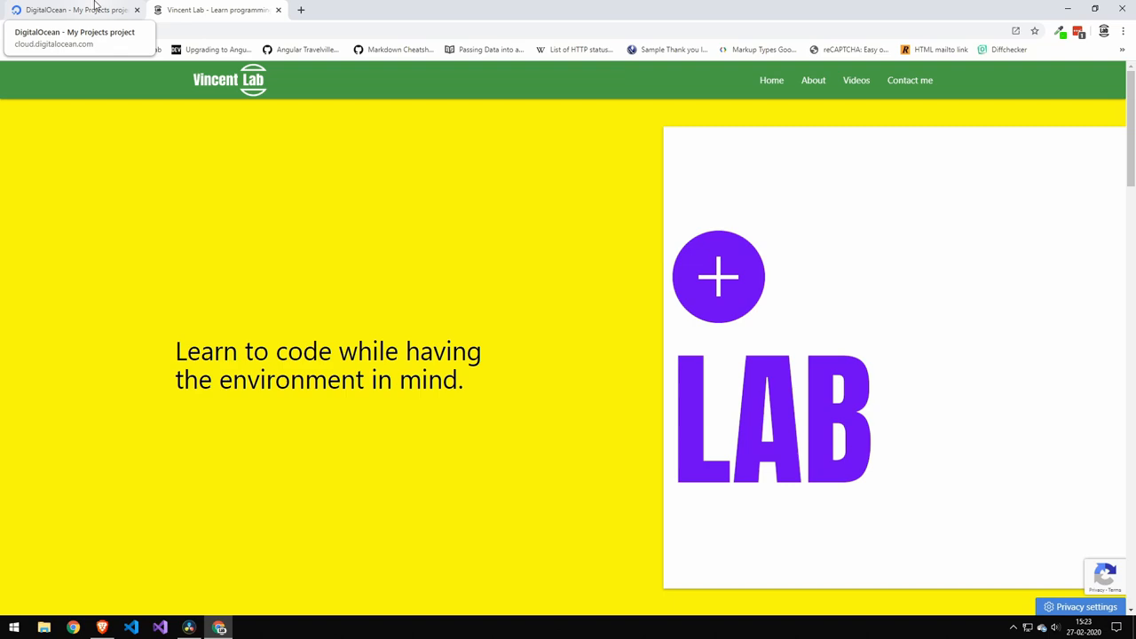
# Return to the DigitalOcean dashboard and expand the Create menu of resources
pyautogui.click(71, 11)
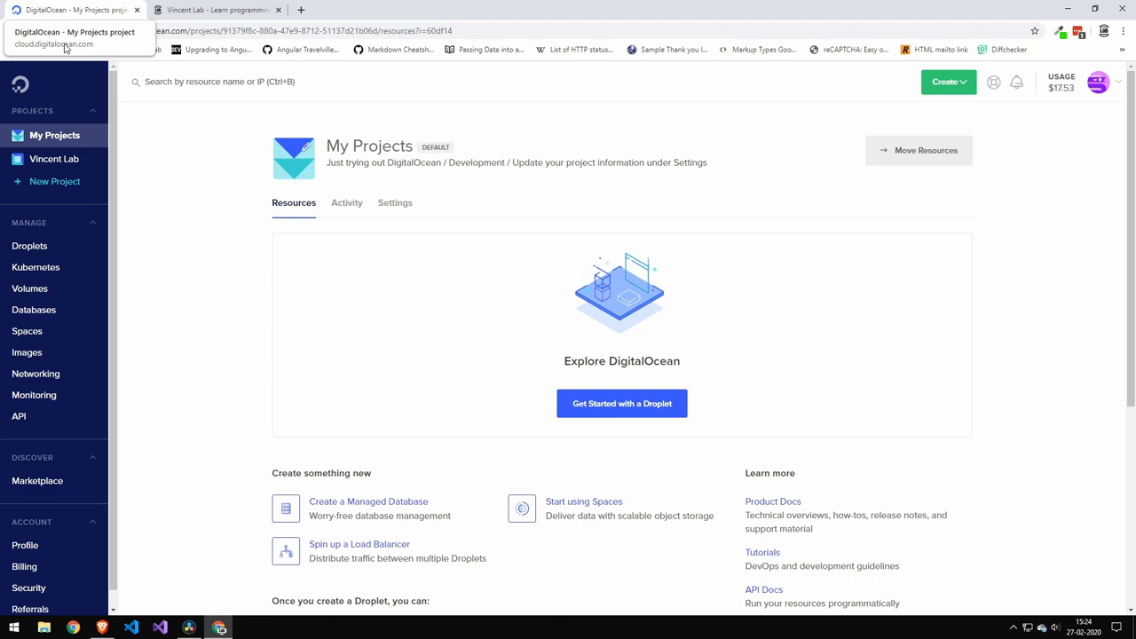
pyautogui.moveTo(771, 152)
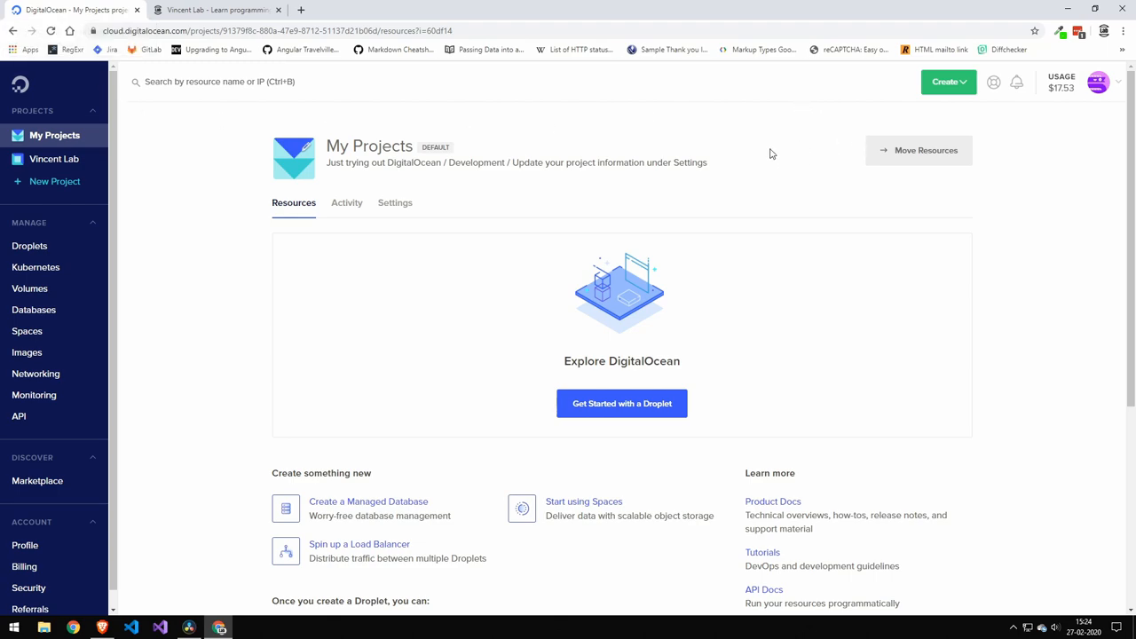
pyautogui.moveTo(951, 113)
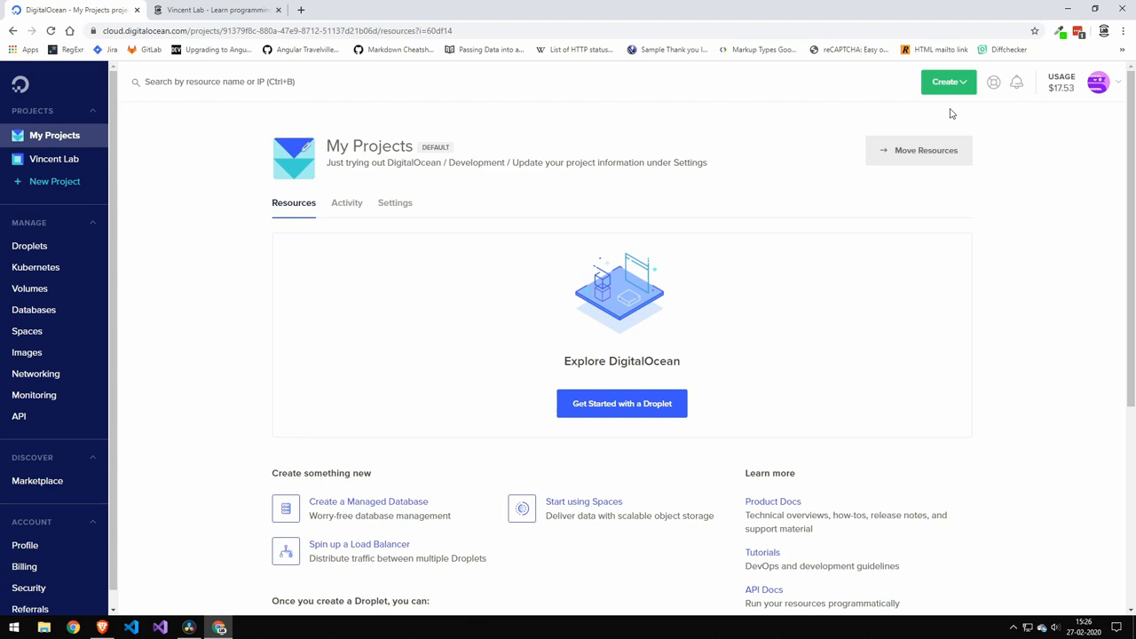
pyautogui.moveTo(947, 81)
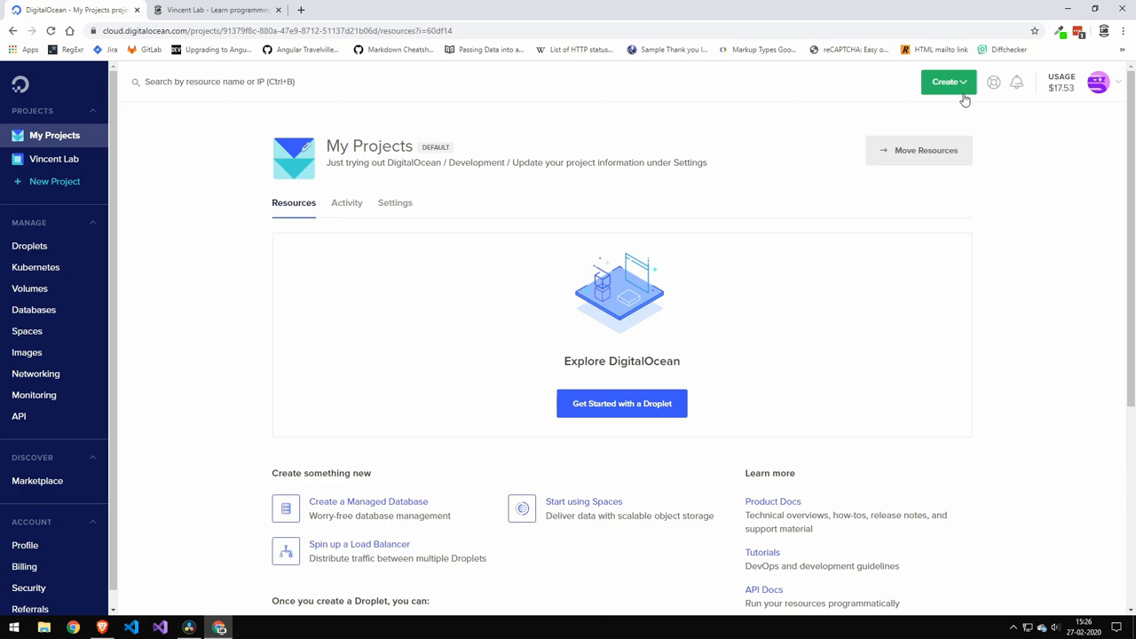
pyautogui.click(948, 81)
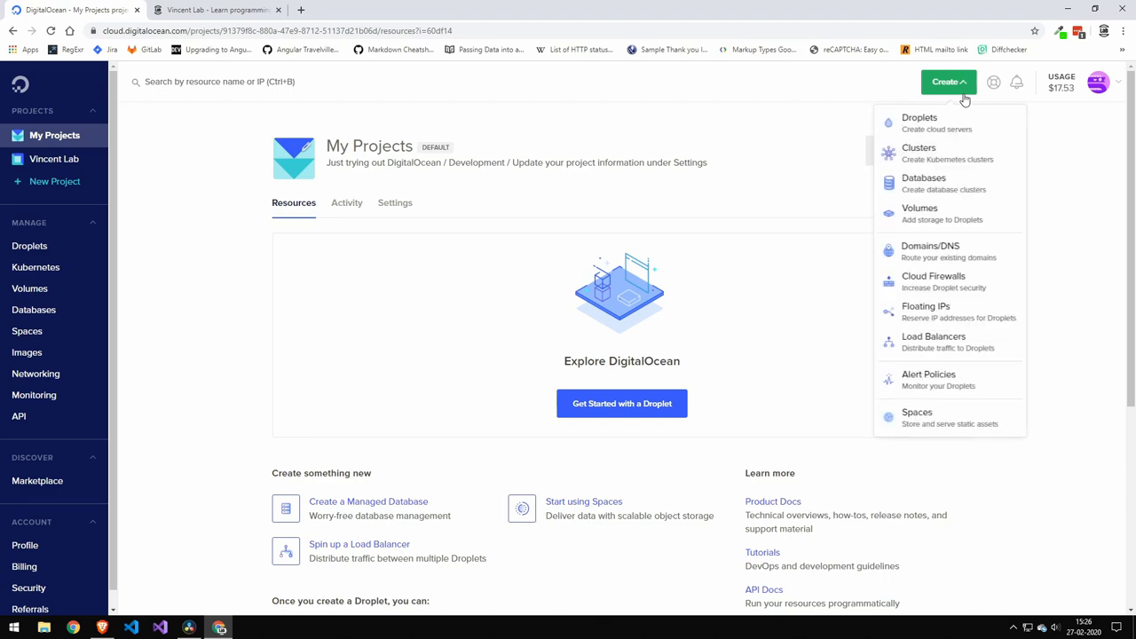